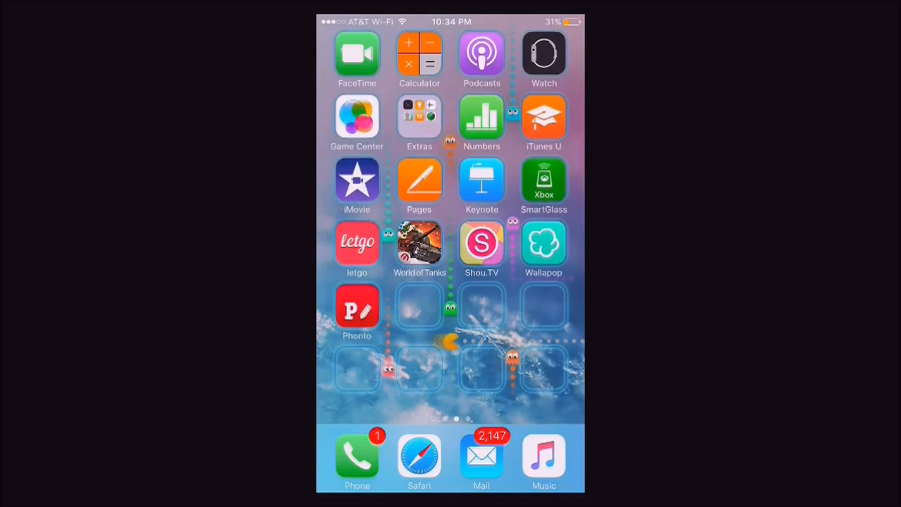
# Search Safari for 'semi jail break ios 9.2' using the suggestion
pyautogui.click(419, 458)
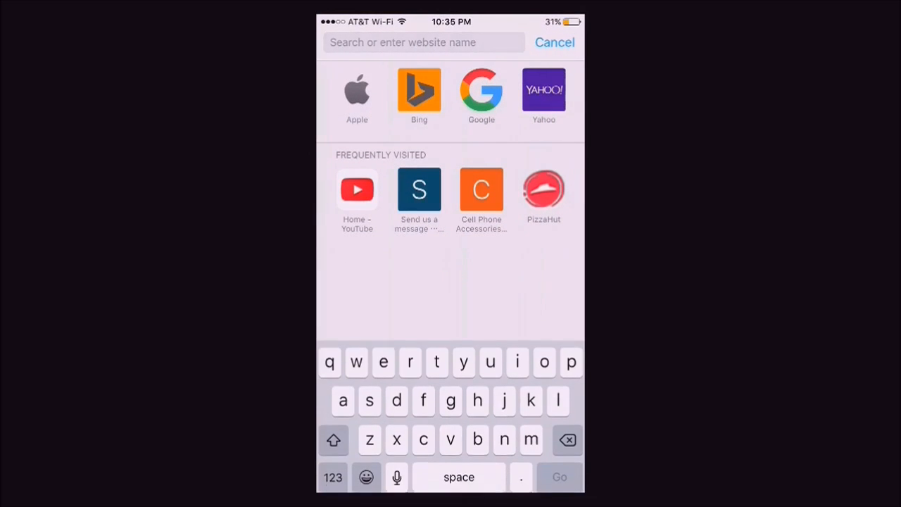
pyautogui.write('semi')
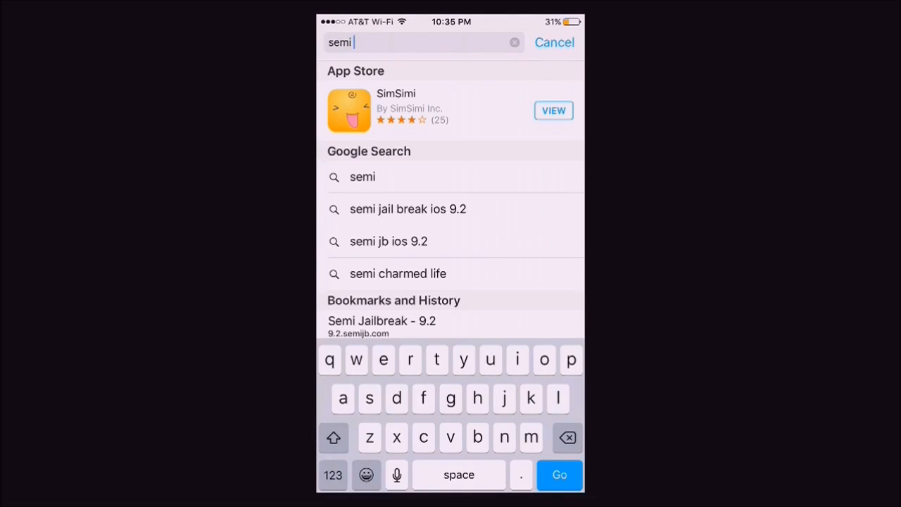
pyautogui.click(407, 209)
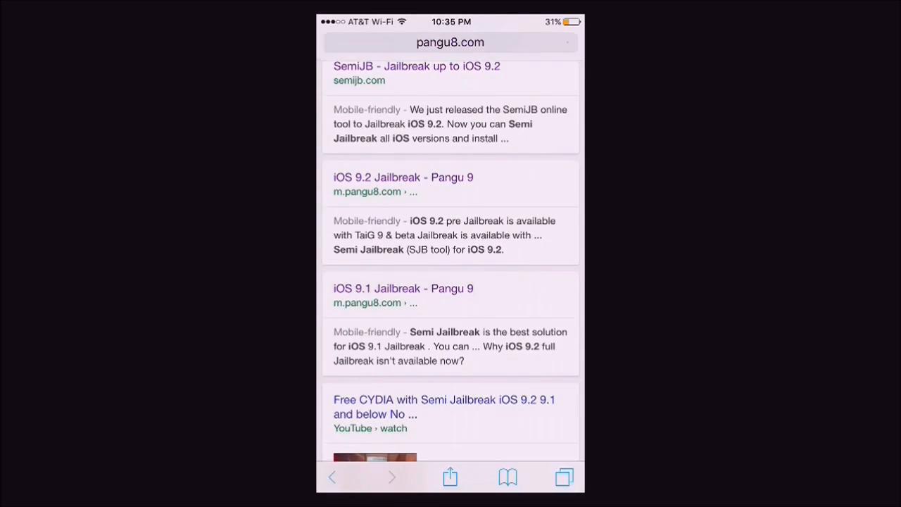
# Open the Pangu 9 iOS 9.2 jailbreak guide from the search results
pyautogui.click(403, 288)
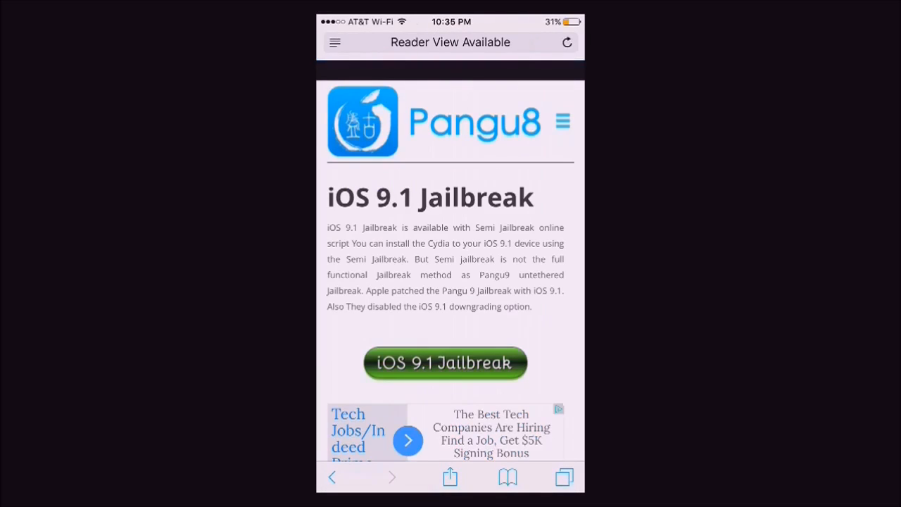
pyautogui.scroll(3)
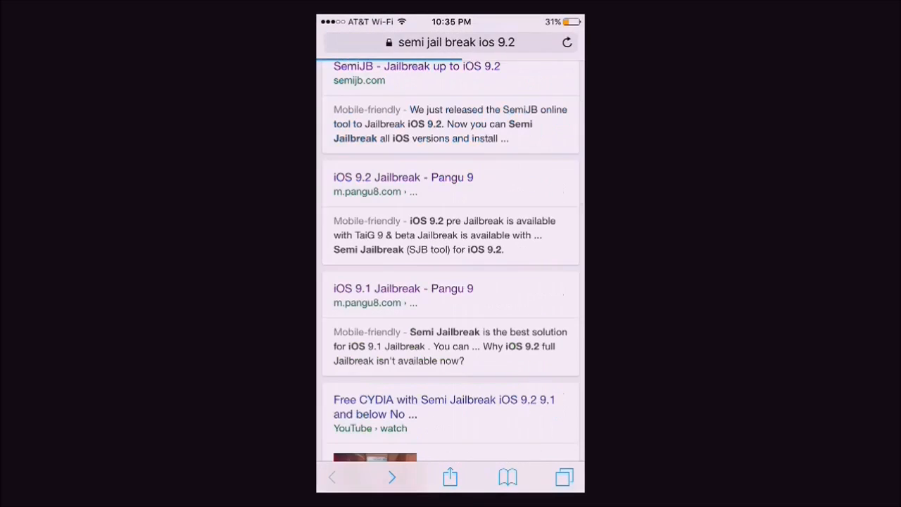
pyautogui.click(402, 177)
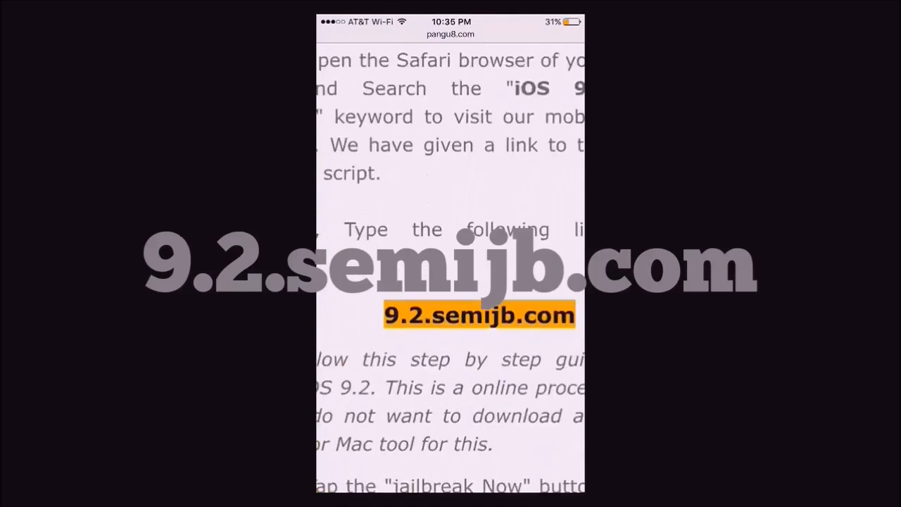
pyautogui.scroll(3)
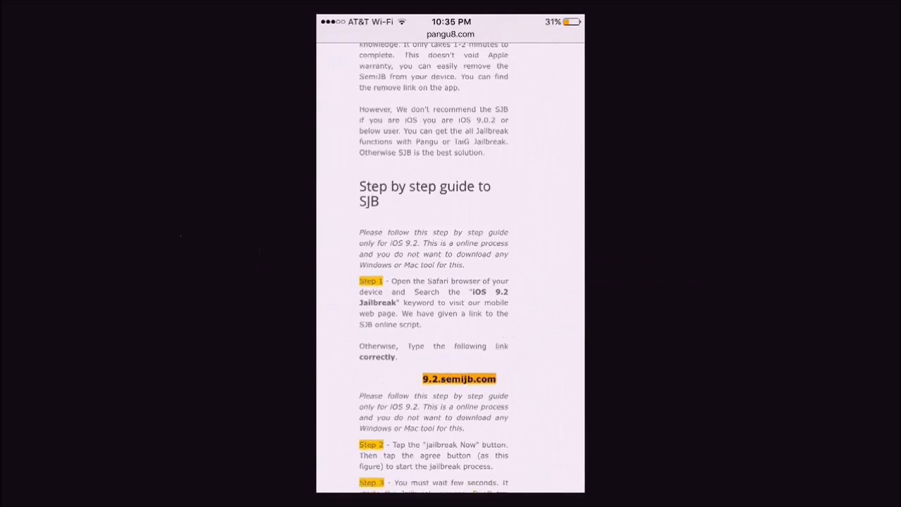
# Visit 9.2.semijb.com and start Jailbreak Now to bring up the Semi Jailbreak profile
pyautogui.click(451, 34)
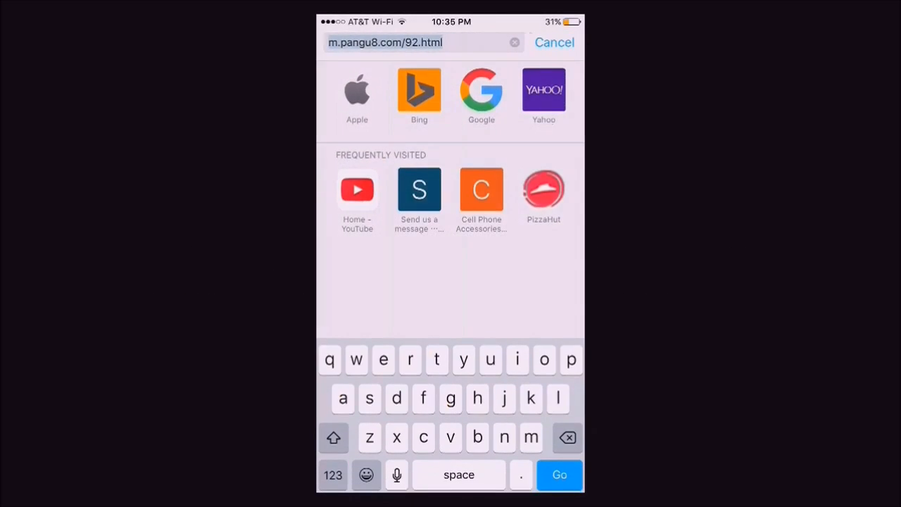
pyautogui.write('9.2.semijb.com')
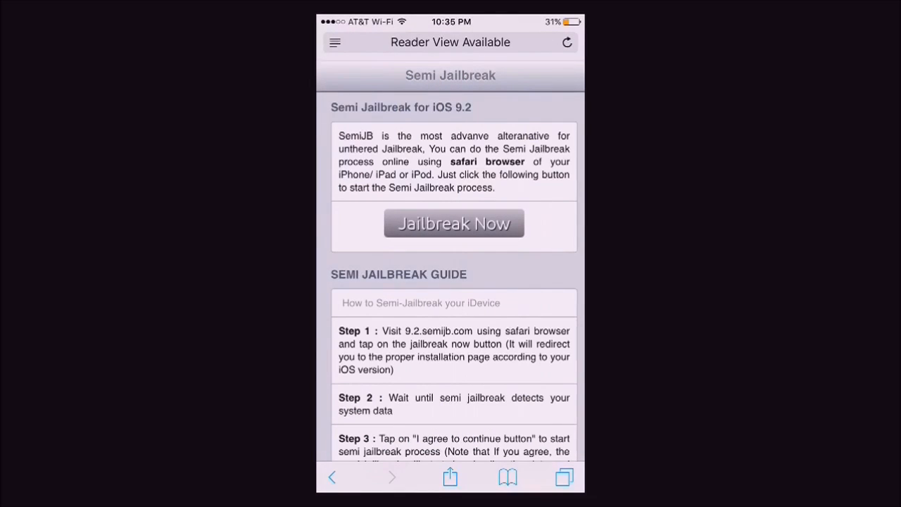
pyautogui.scroll(-3)
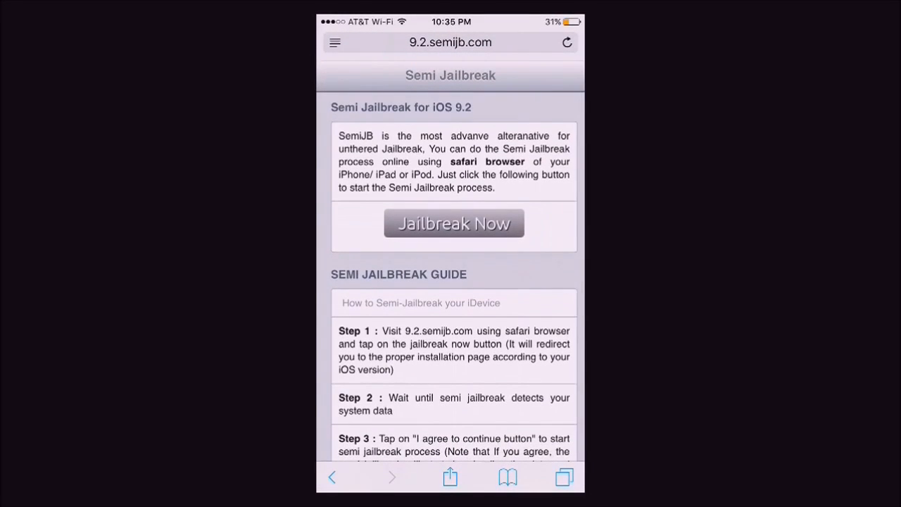
pyautogui.click(454, 223)
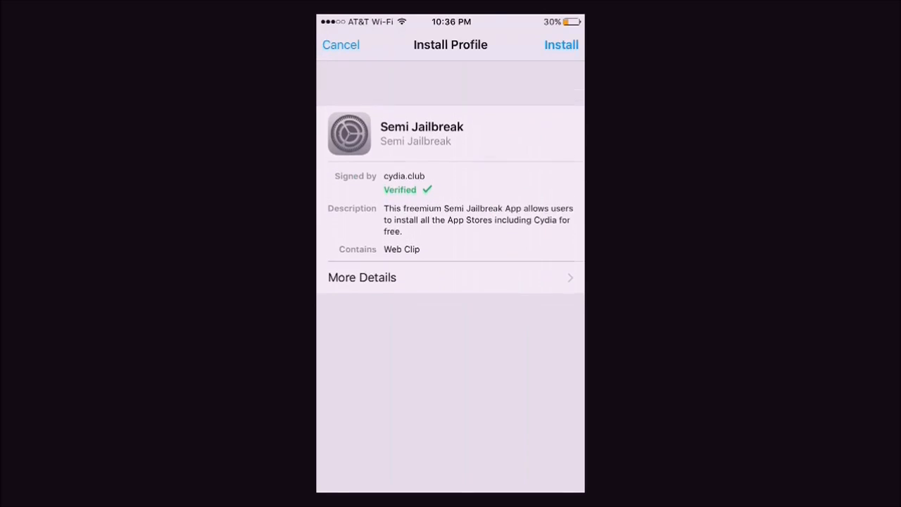
# Install and confirm the verified cydia.club Semi Jailbreak profile, then finish with Done
pyautogui.click(561, 44)
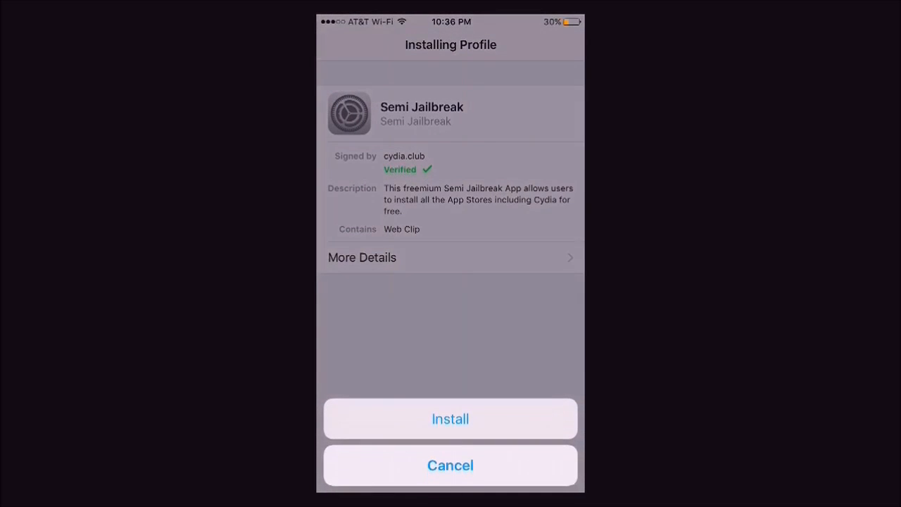
pyautogui.click(450, 419)
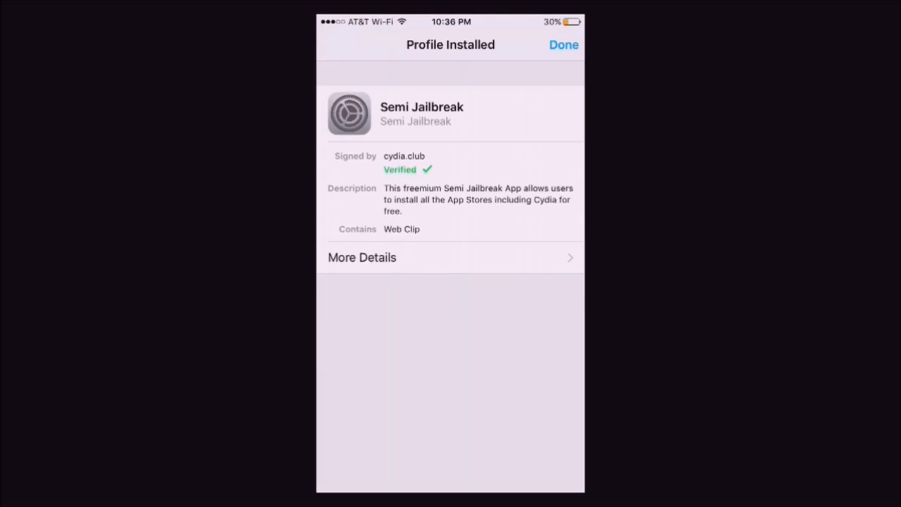
pyautogui.click(564, 44)
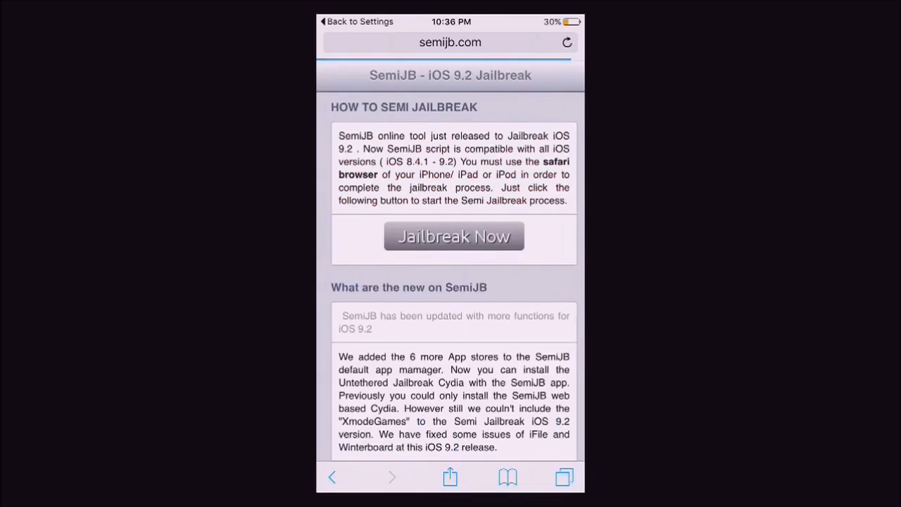
# Scroll through the 9.2.semijb.com jailbreak guide before heading to the home screen
pyautogui.scroll(-3)
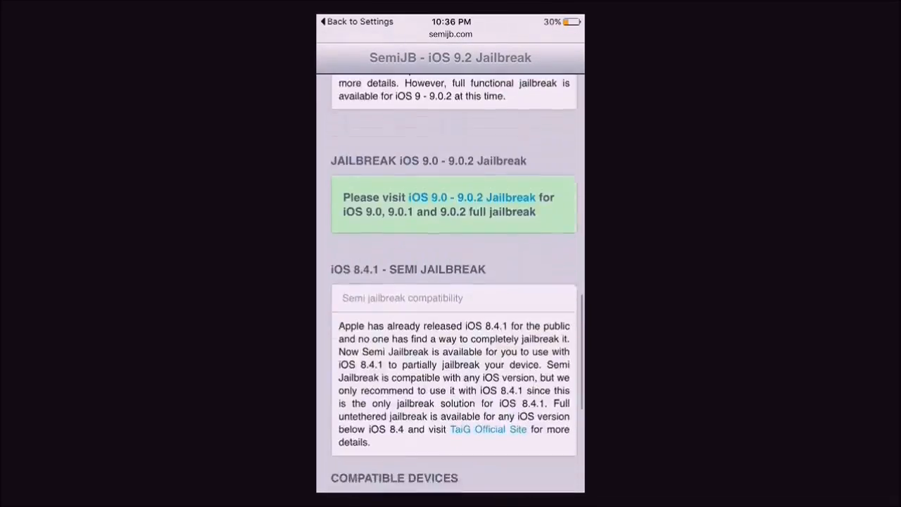
pyautogui.scroll(3)
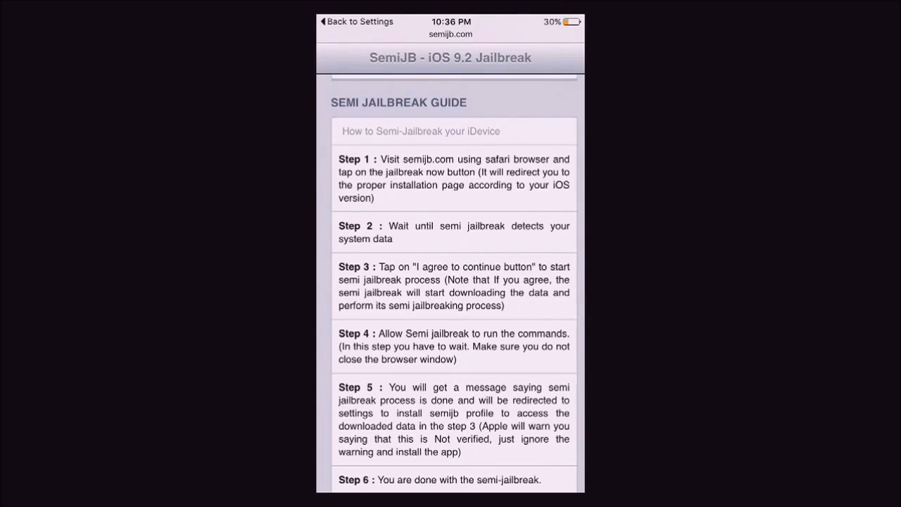
pyautogui.scroll(-3)
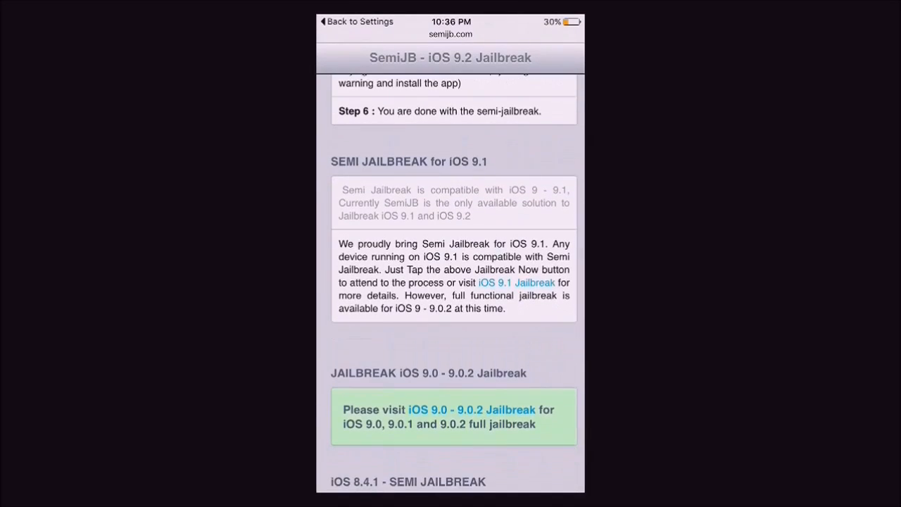
pyautogui.scroll(-3)
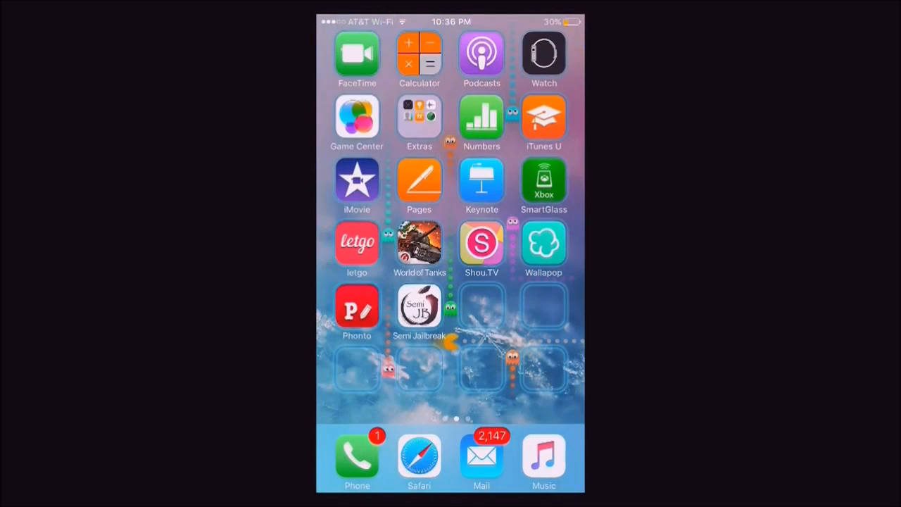
# Launch the new Semi Jailbreak app and browse its app list
pyautogui.click(419, 306)
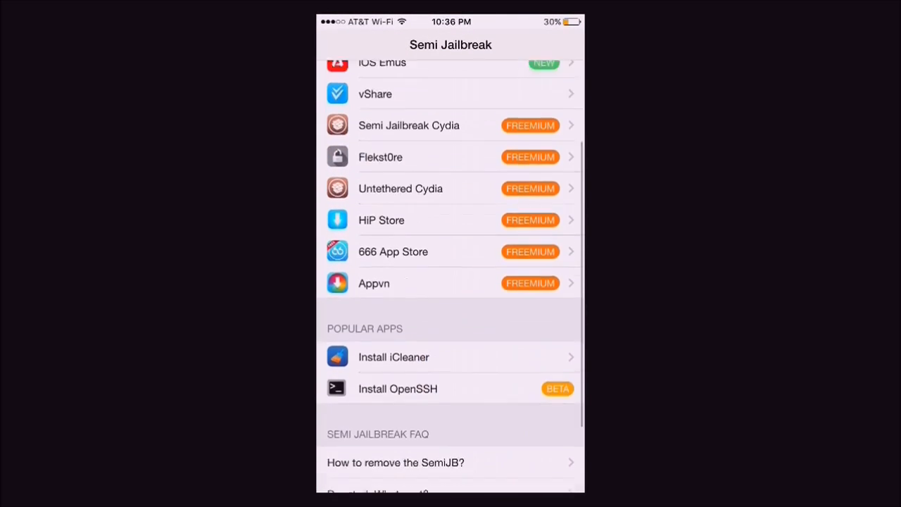
pyautogui.scroll(-3)
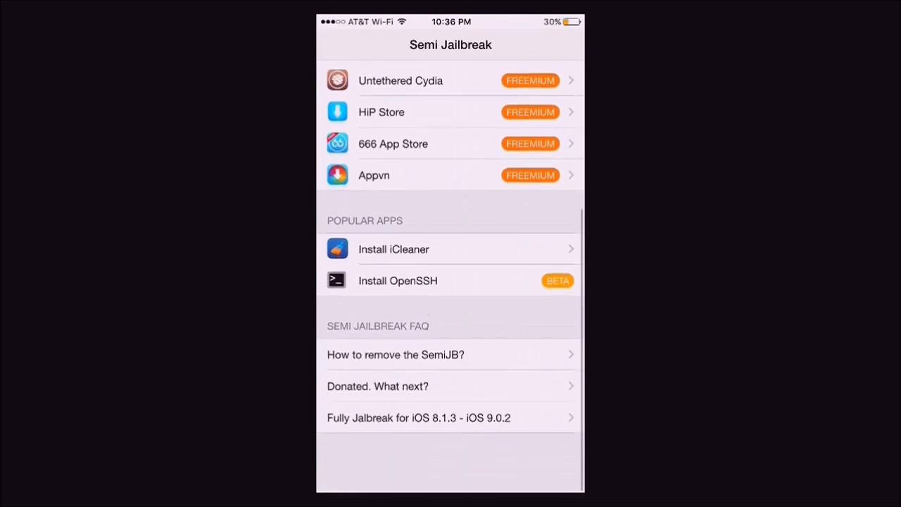
pyautogui.scroll(3)
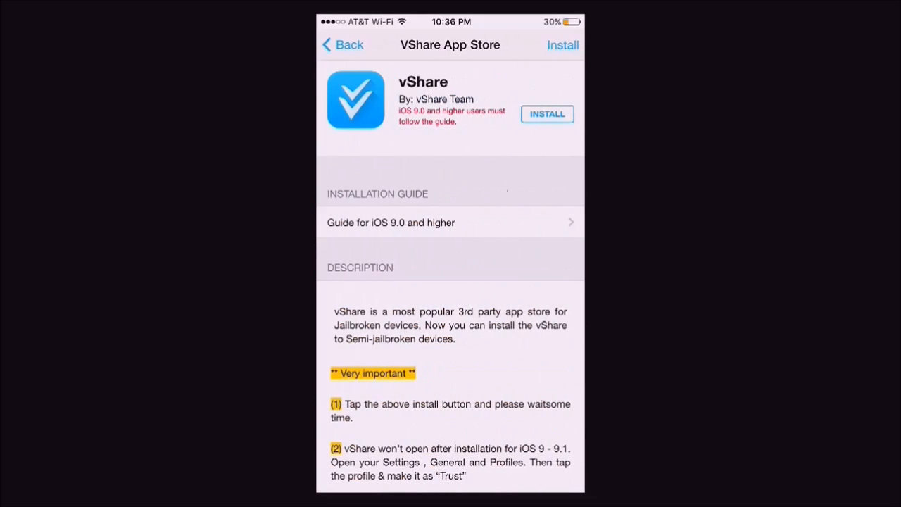
# Install vShare from Semi Jailbreak and confirm the installation
pyautogui.click(547, 114)
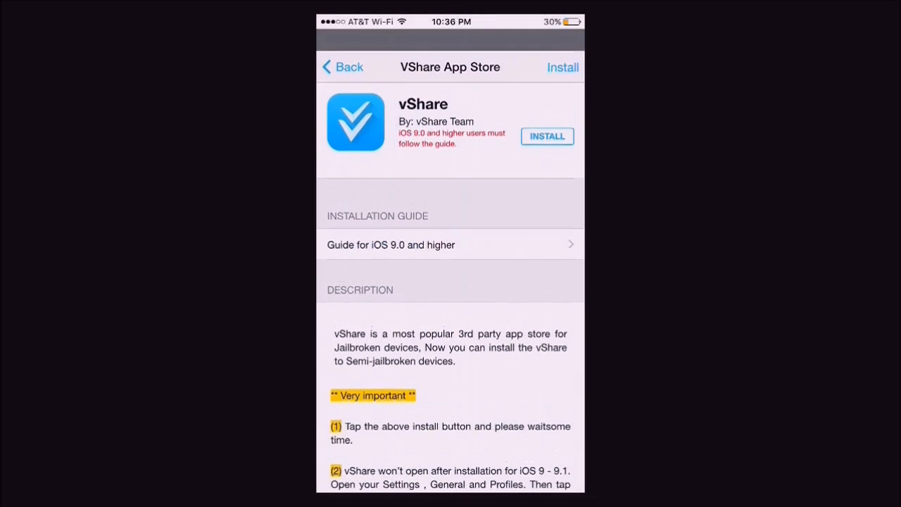
pyautogui.scroll(3)
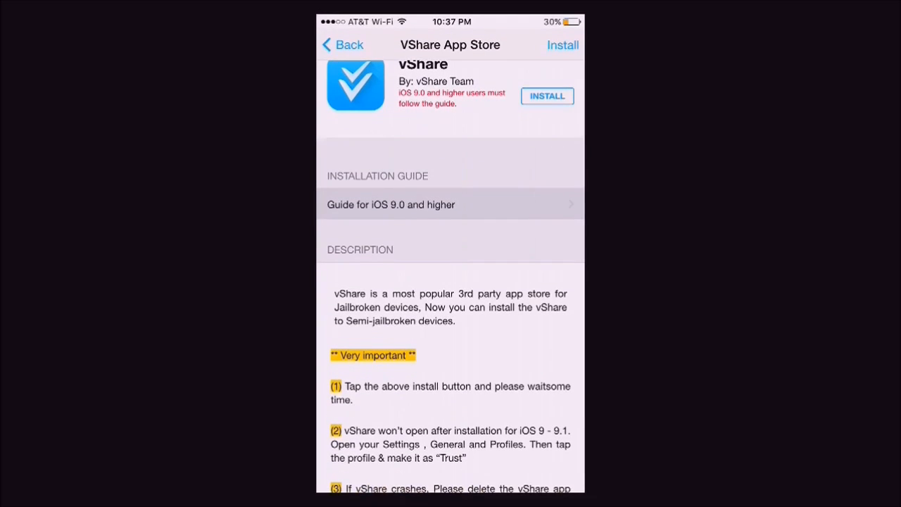
pyautogui.scroll(-3)
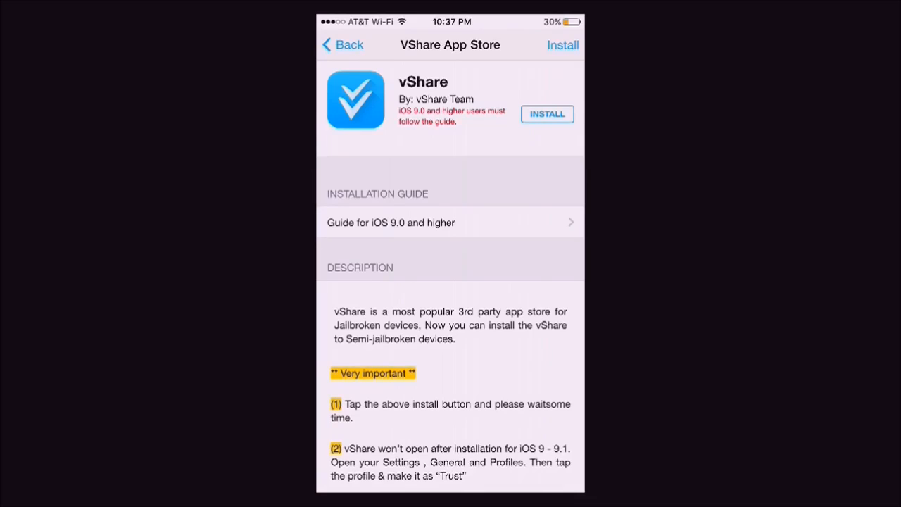
pyautogui.click(547, 113)
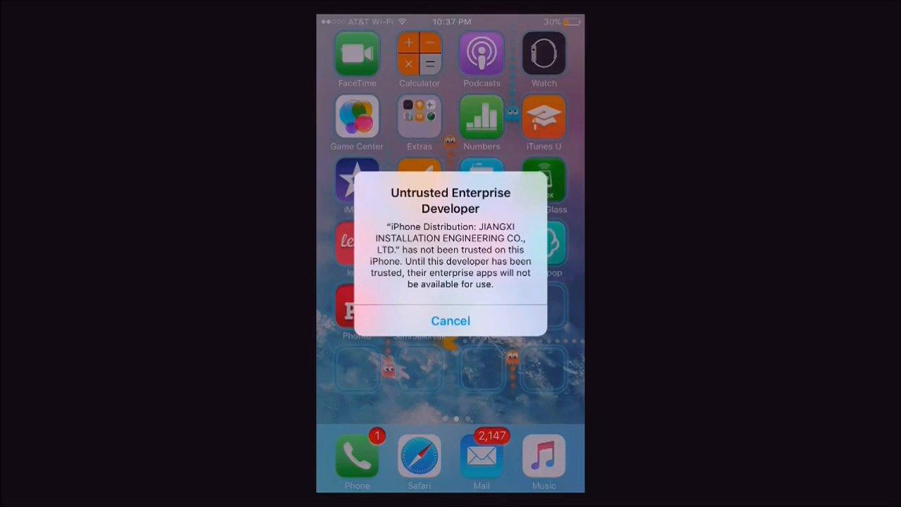
# Dismiss the untrusted warning and trust the JIANGXI INSTALLATION ENGINEERING developer profile
pyautogui.click(450, 320)
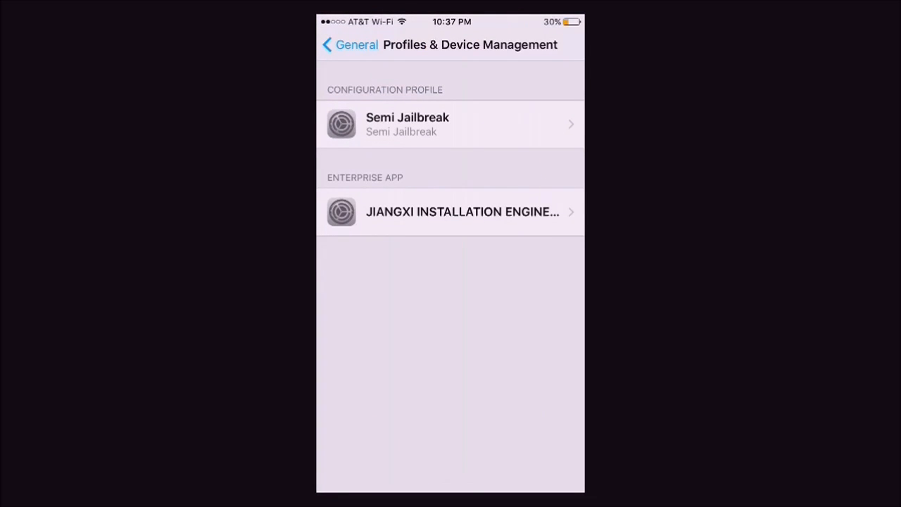
pyautogui.click(450, 211)
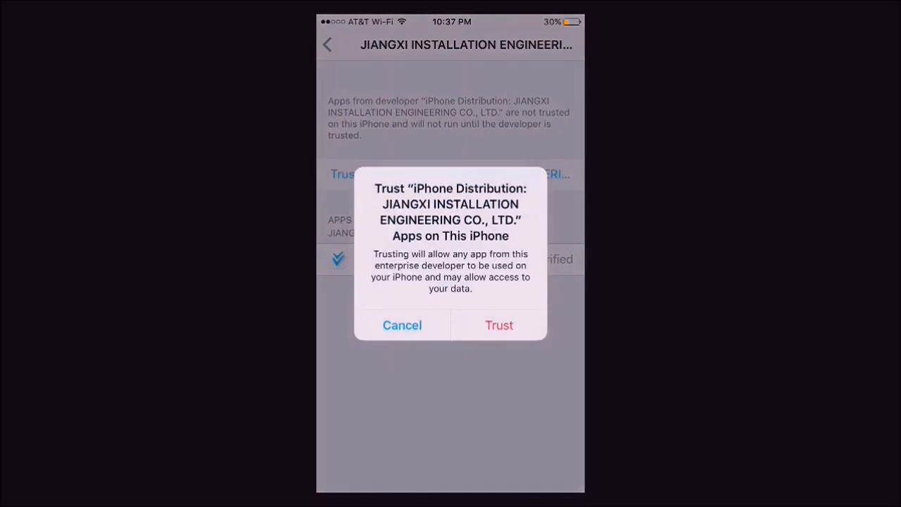
pyautogui.click(498, 325)
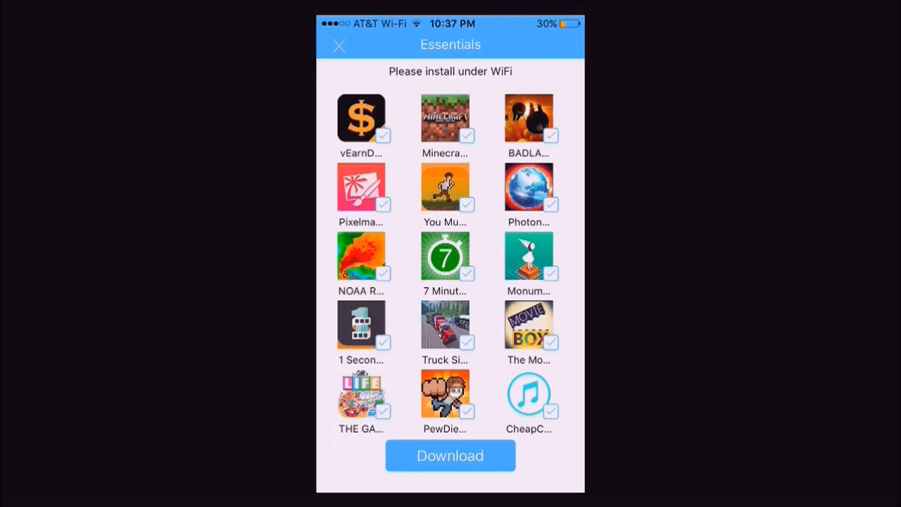
# Close vShare's Essentials bundle without downloading and scroll the Featured catalog
pyautogui.click(339, 45)
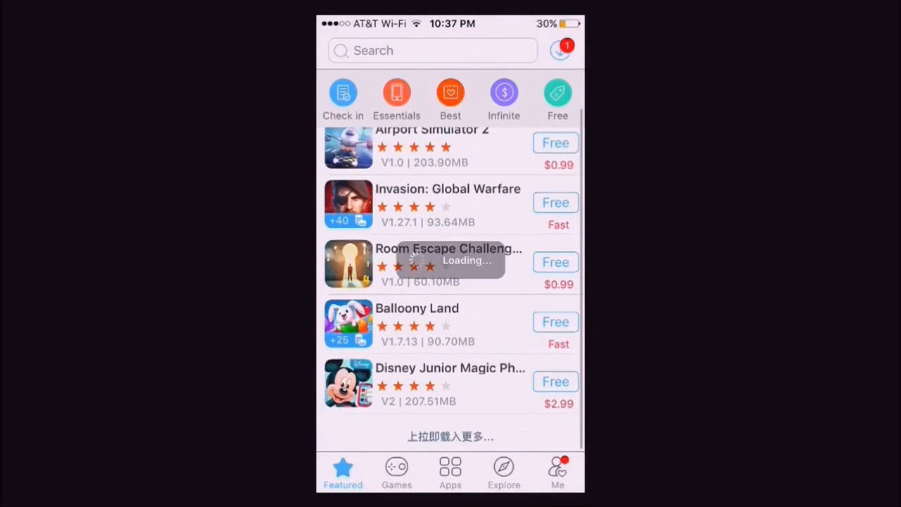
pyautogui.scroll(-3)
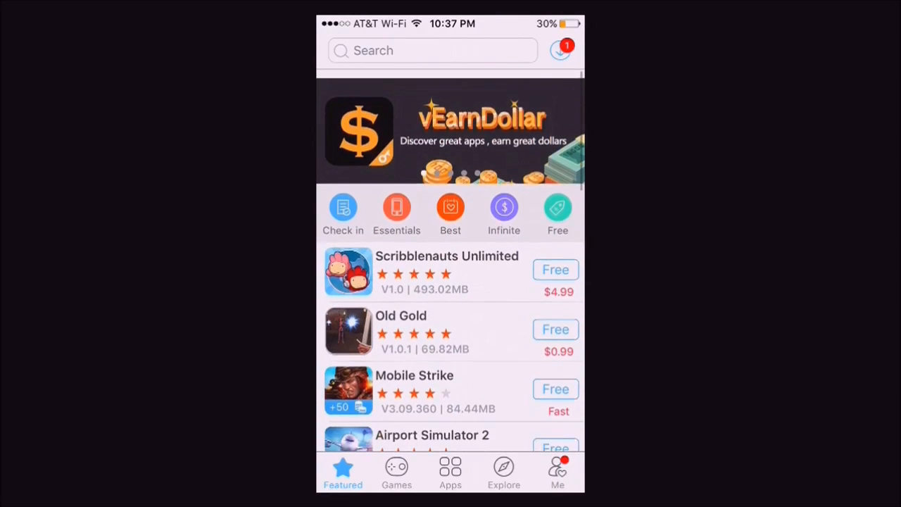
pyautogui.scroll(3)
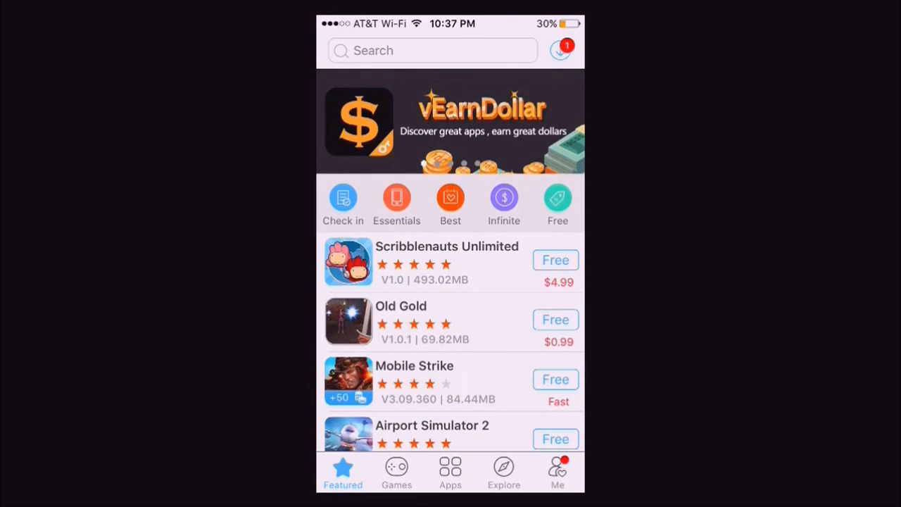
# View the Me profile page, return to Featured, then open and leave Search
pyautogui.click(558, 472)
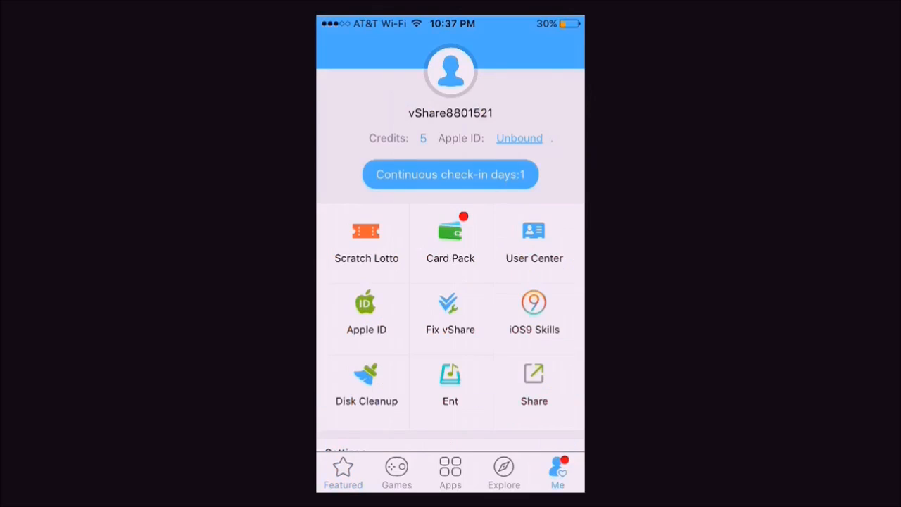
pyautogui.click(343, 471)
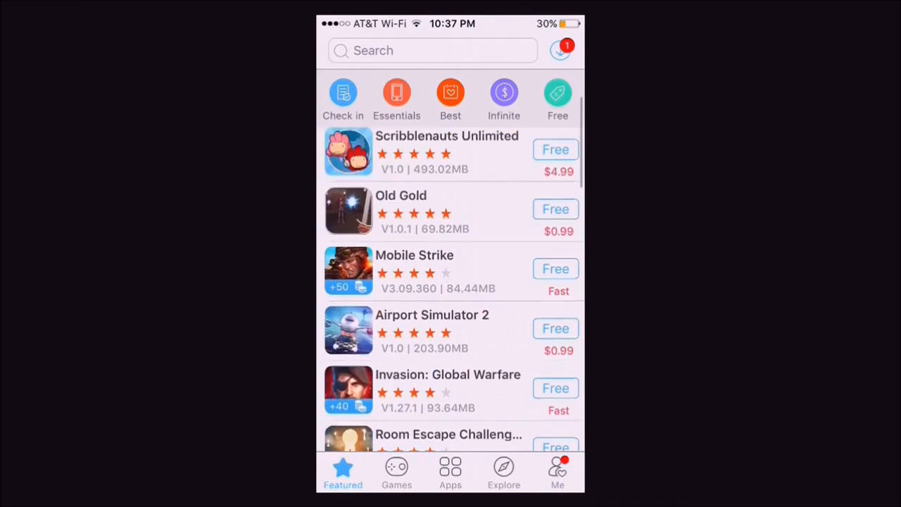
pyautogui.click(432, 50)
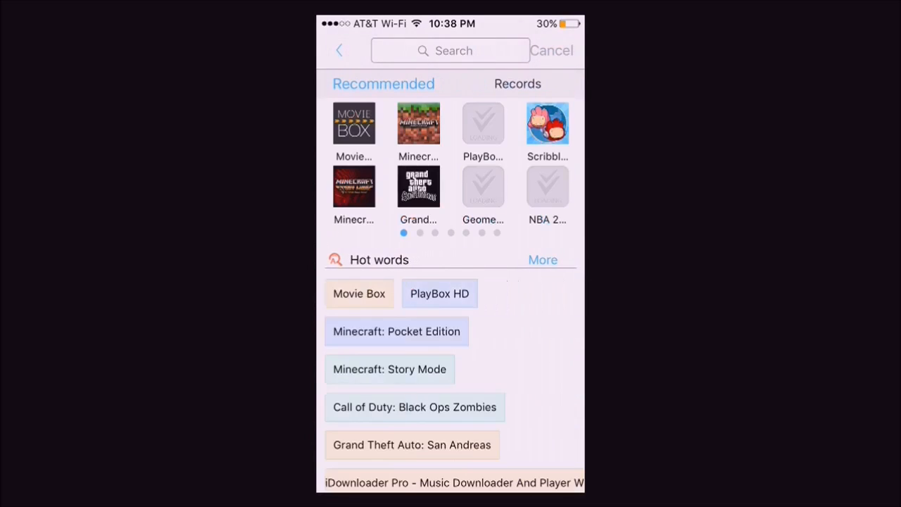
pyautogui.click(483, 186)
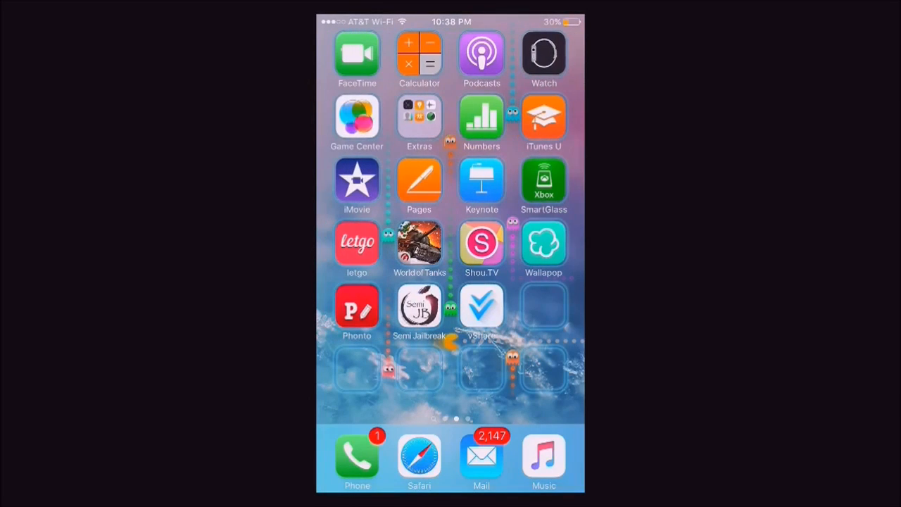
# Reopen Semi Jailbreak, view the Flekst0re and Untethered Cydia pages, and go back
pyautogui.click(419, 306)
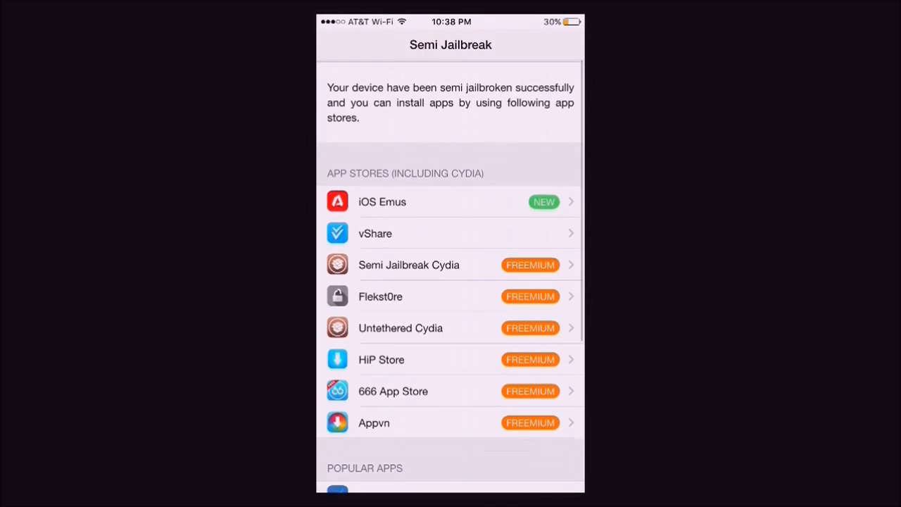
pyautogui.click(451, 297)
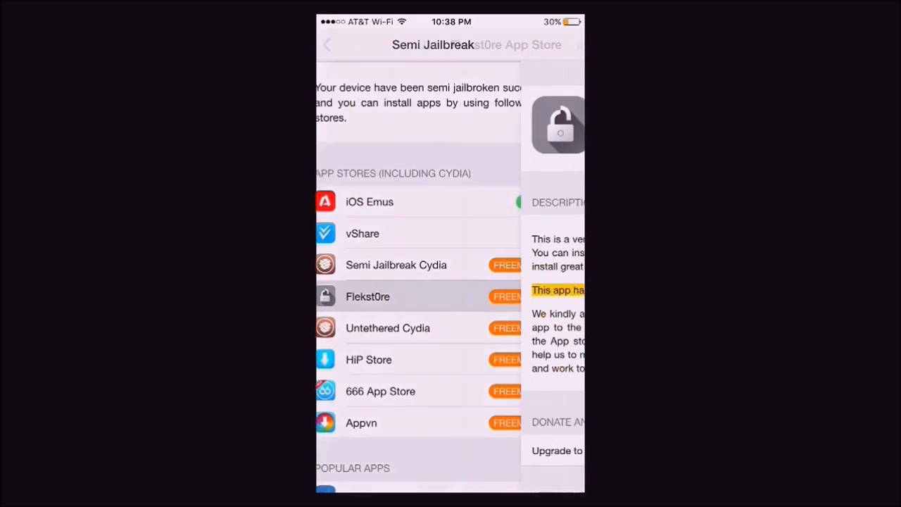
pyautogui.click(387, 327)
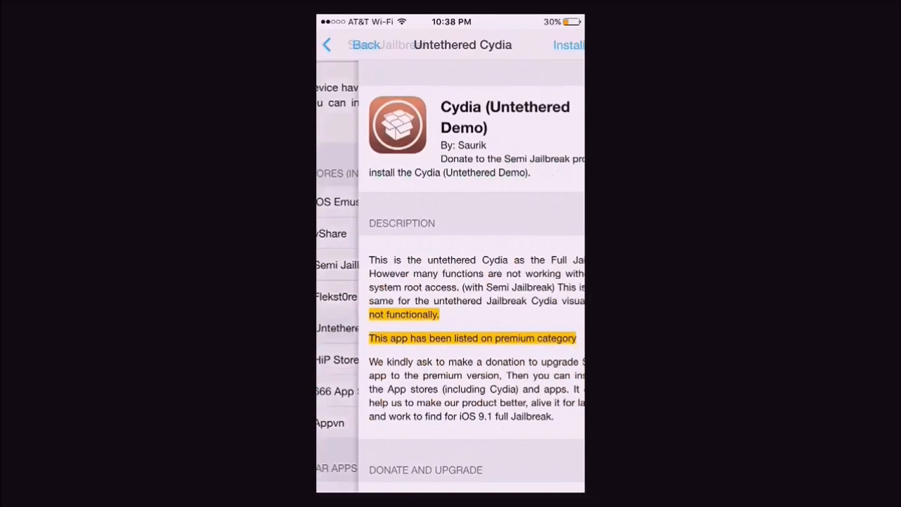
pyautogui.click(352, 45)
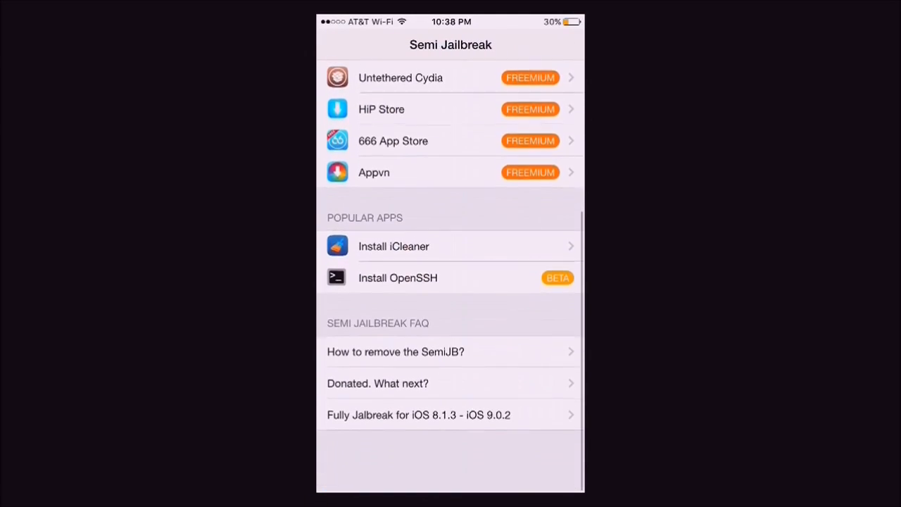